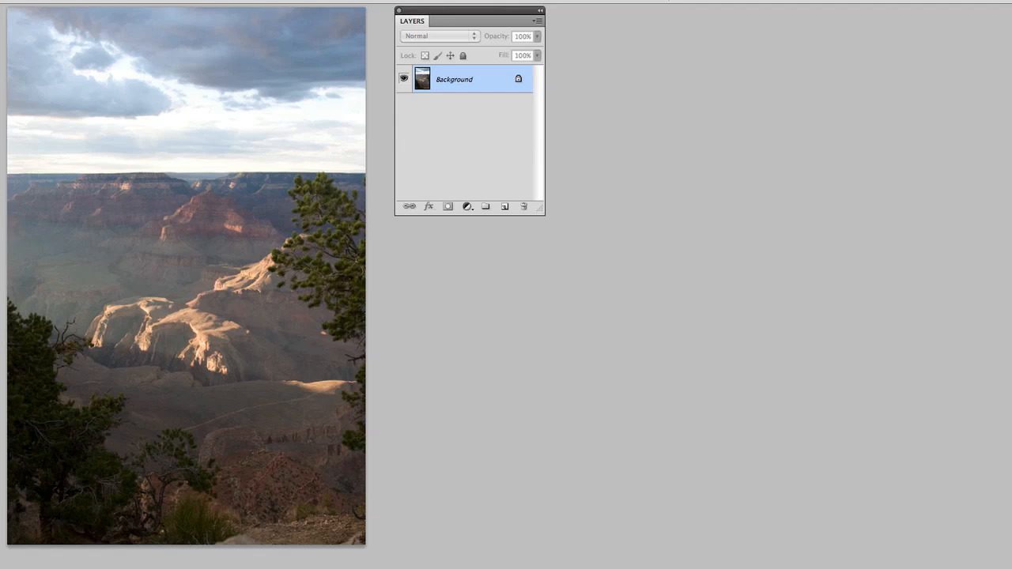
Add a new empty layer above the photo and launch HDR Toning from Image > Adjustments.
click(504, 205)
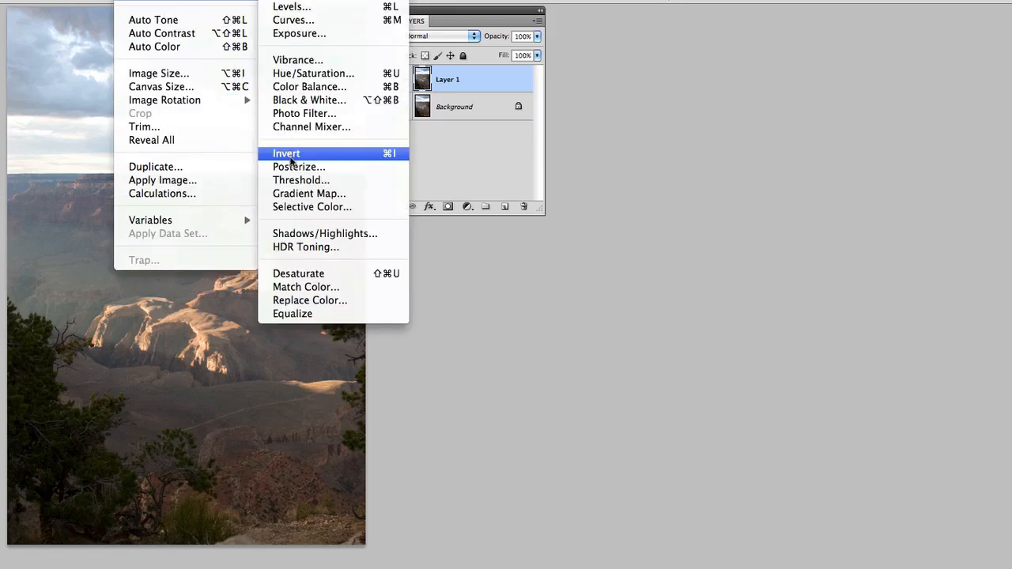
click(305, 246)
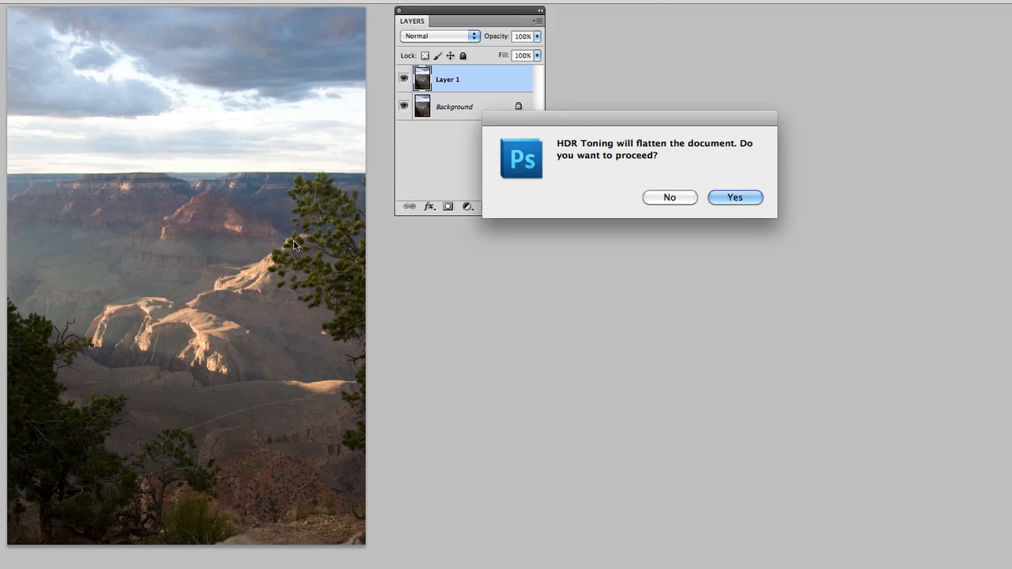
mouse_move(733, 202)
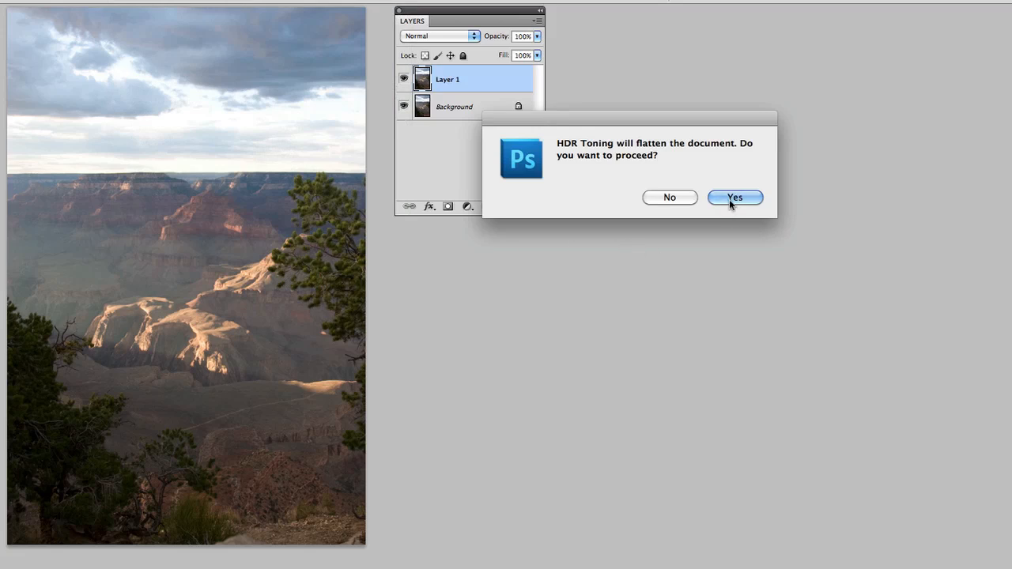
Accept flattening, then experiment with the Detail slider before settling it around +263%.
click(733, 196)
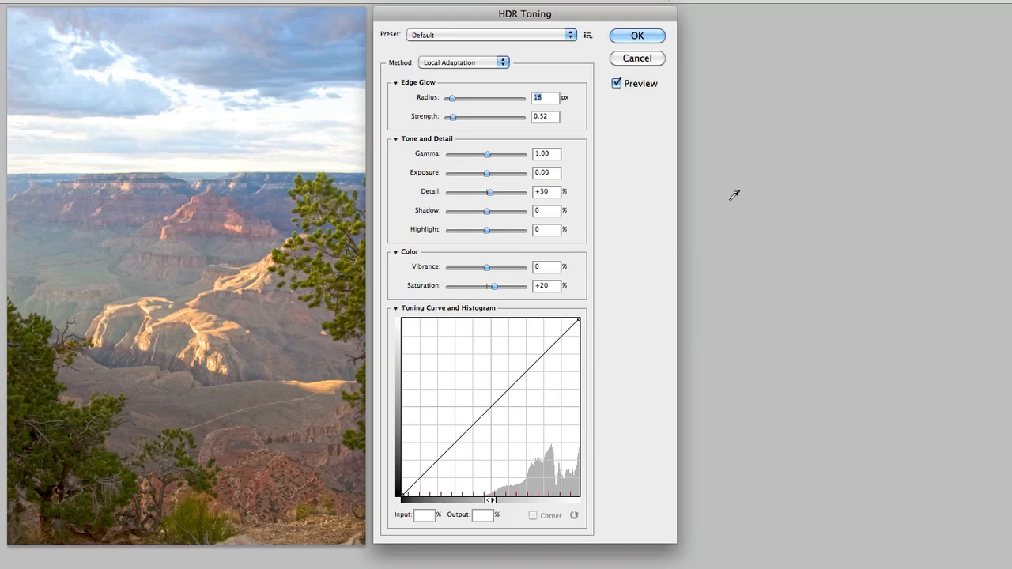
mouse_move(592, 119)
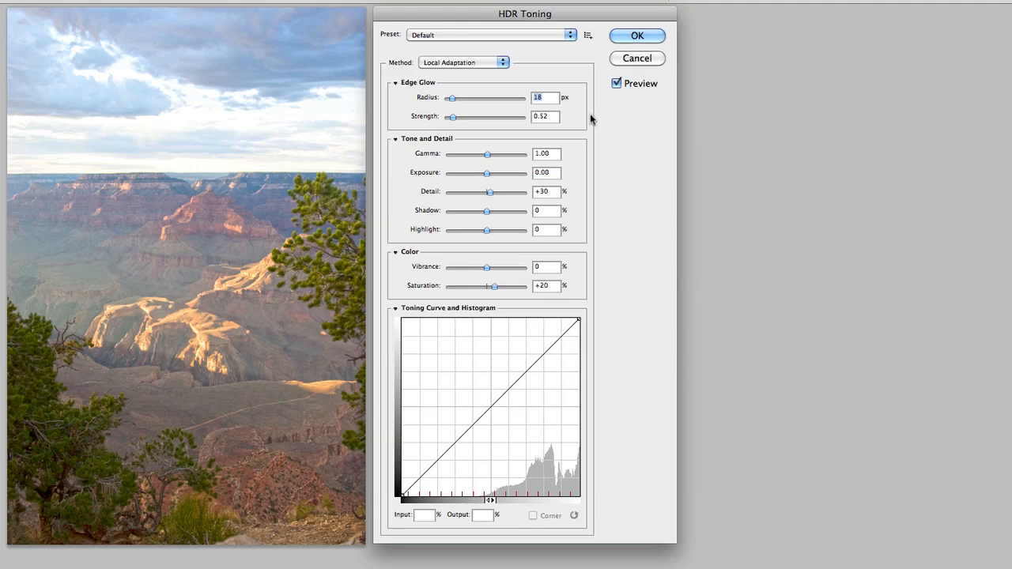
mouse_move(593, 120)
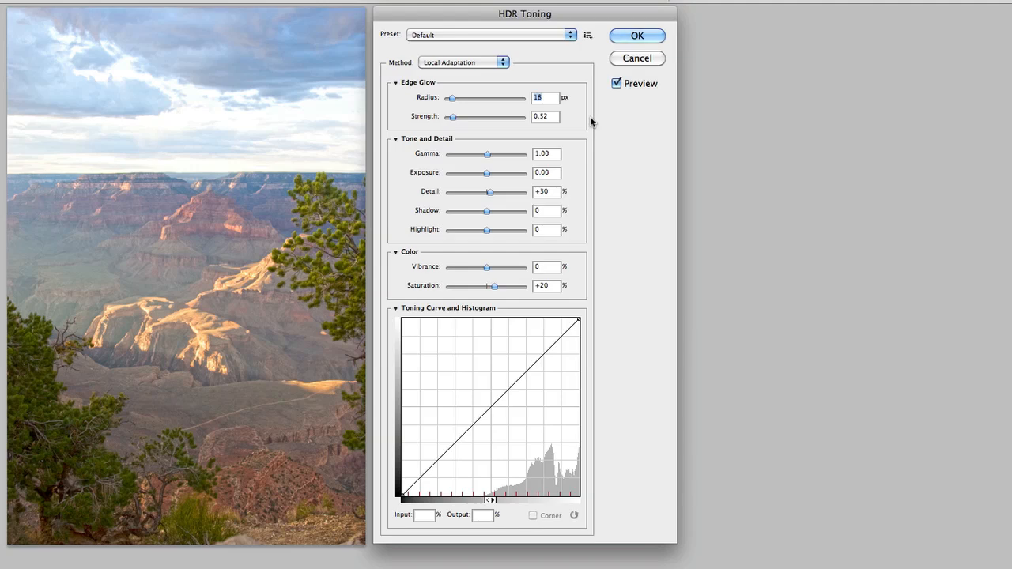
mouse_move(490, 196)
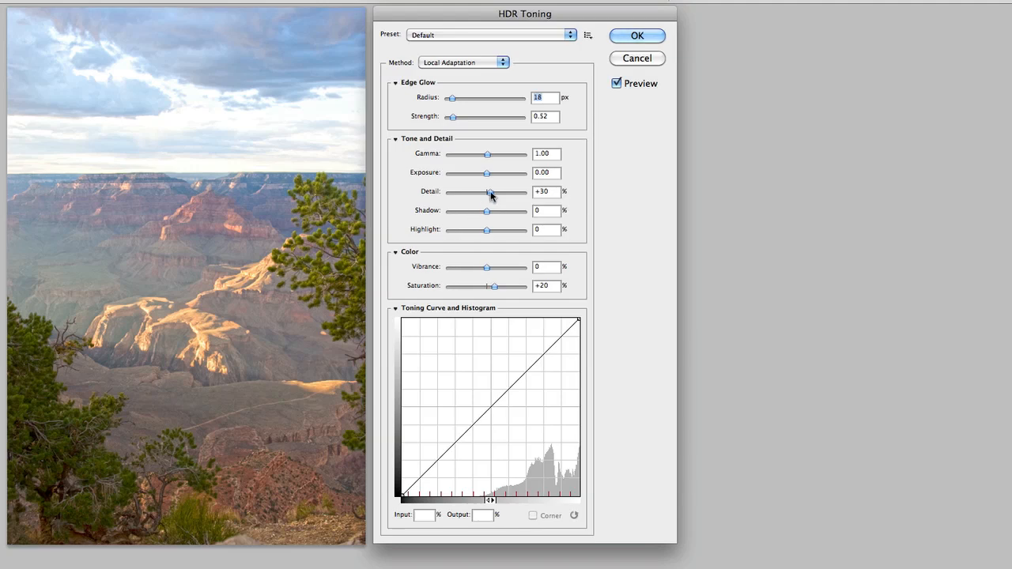
drag(486, 193, 512, 193)
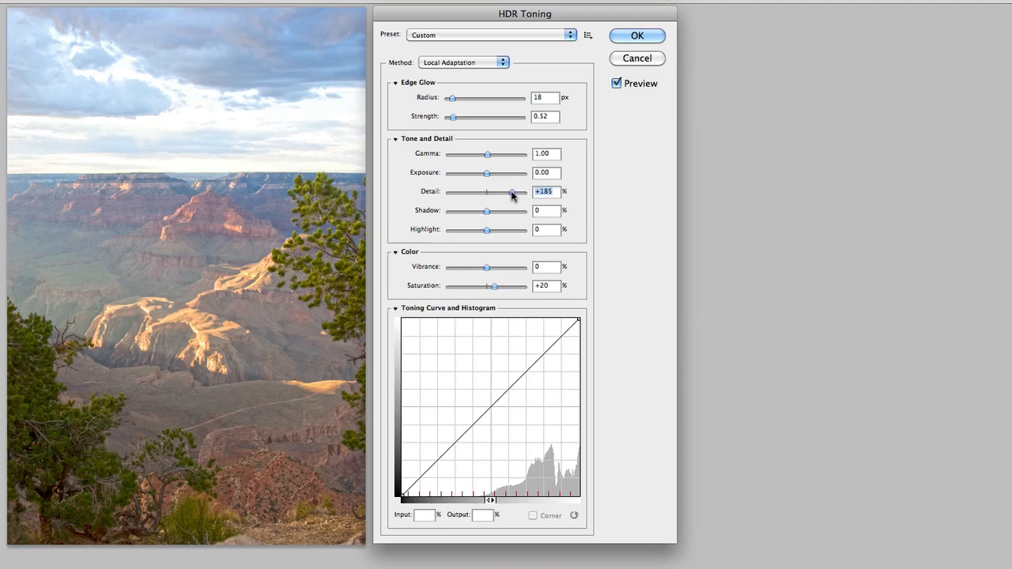
drag(512, 191, 523, 191)
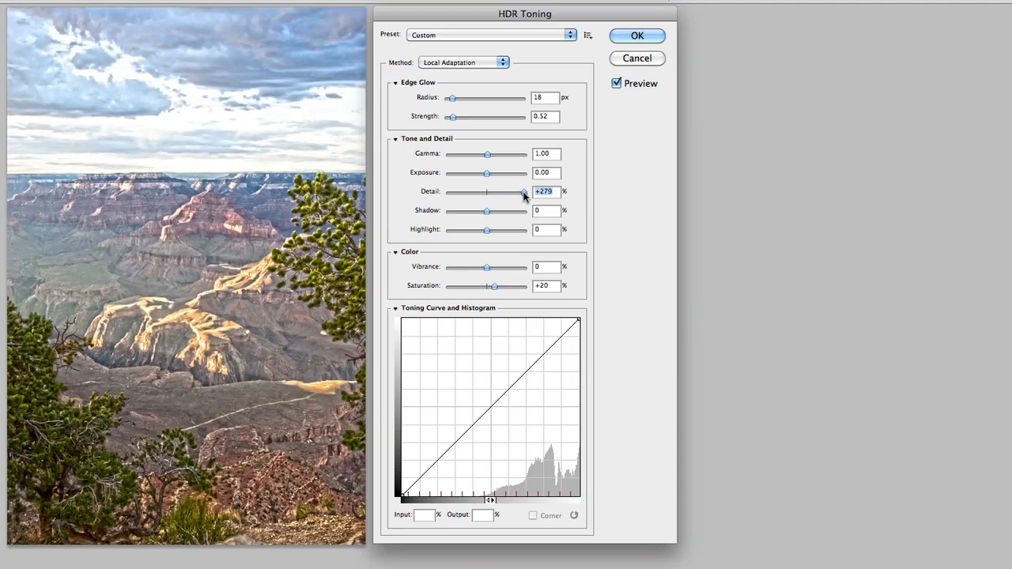
drag(522, 191, 525, 192)
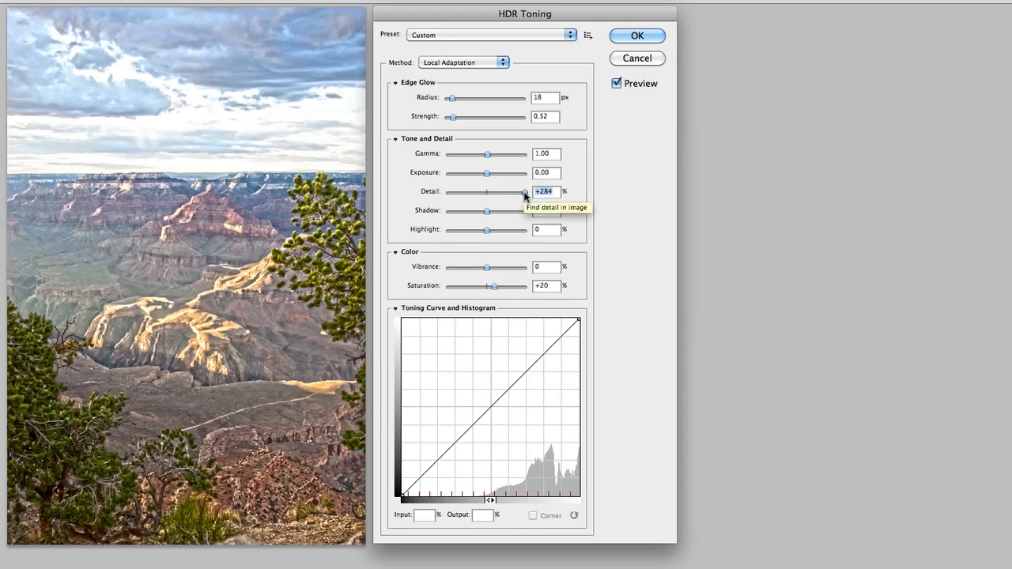
drag(523, 191, 471, 192)
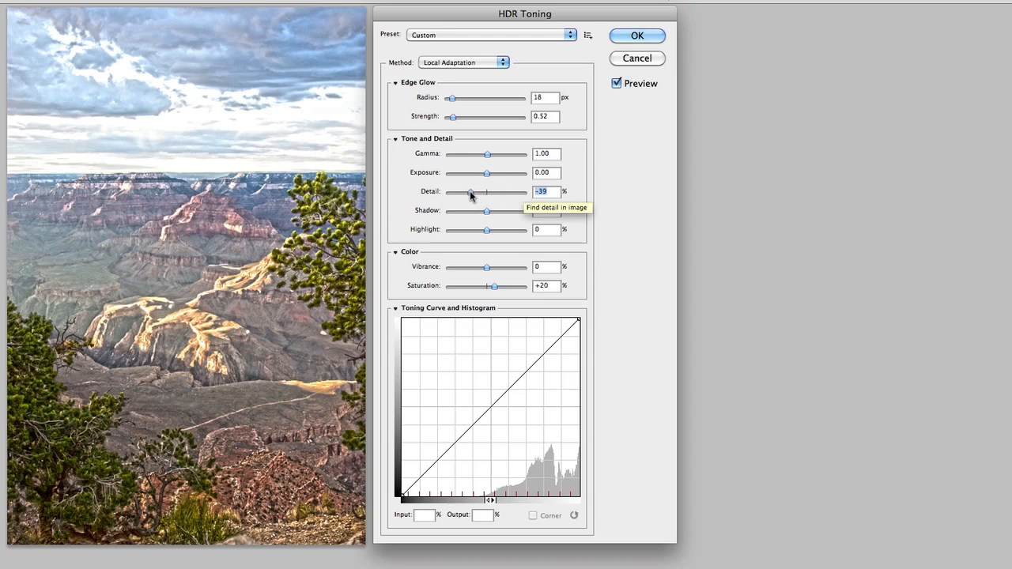
drag(471, 193, 458, 192)
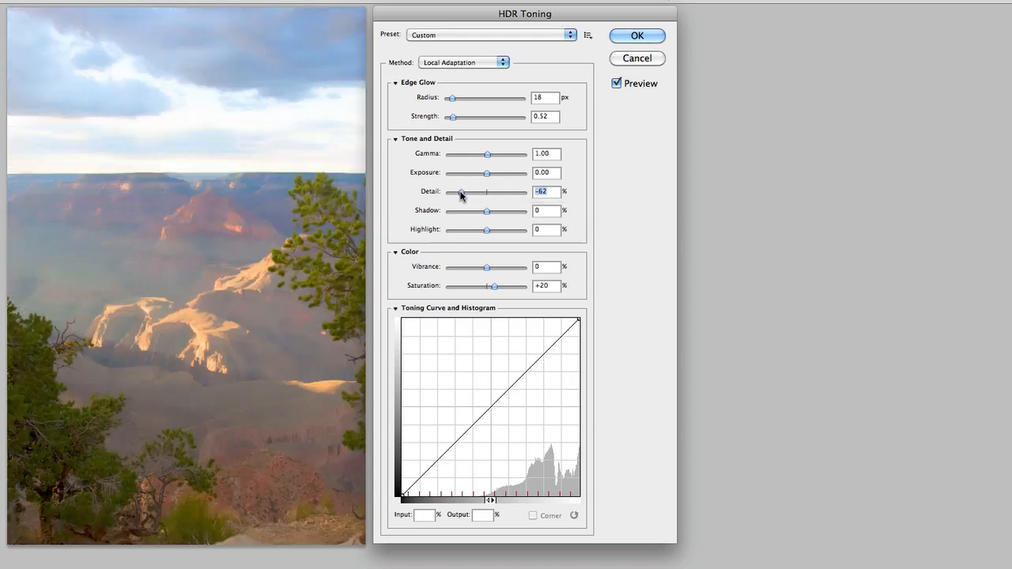
drag(460, 191, 458, 191)
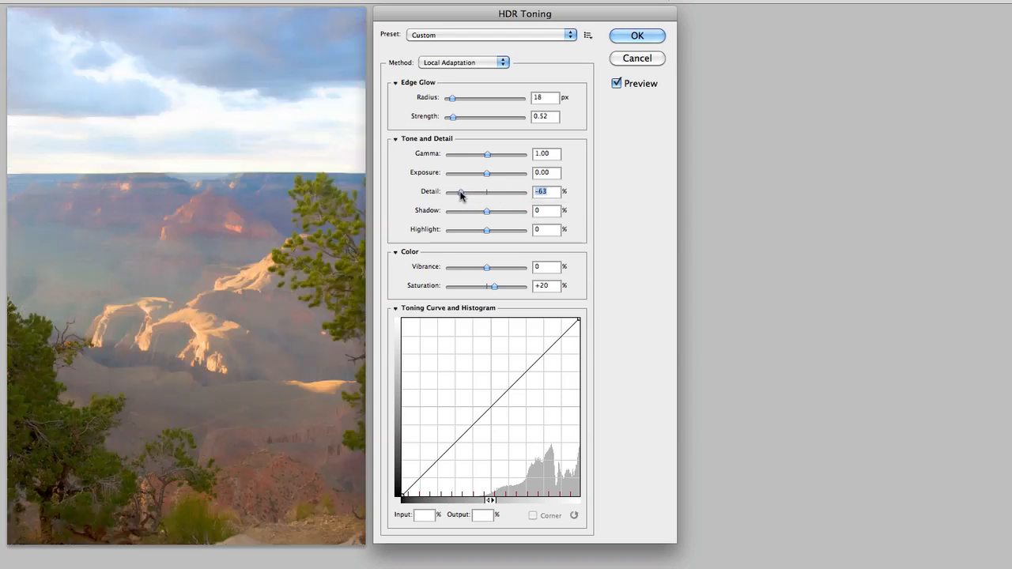
drag(460, 191, 522, 191)
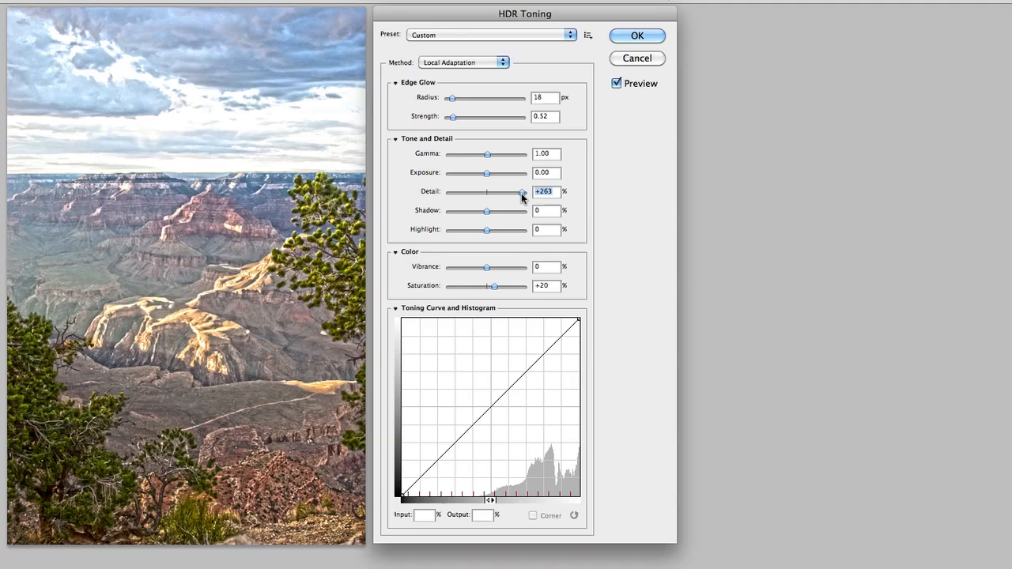
Lower Exposure to about -0.48 and darken Shadow fully to -100%.
drag(487, 172, 492, 173)
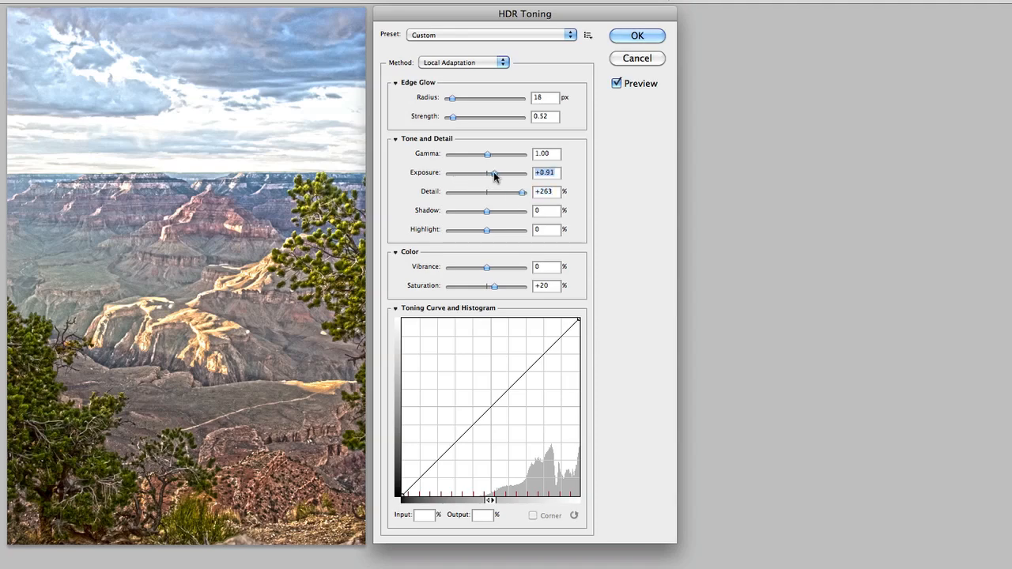
drag(498, 173, 487, 172)
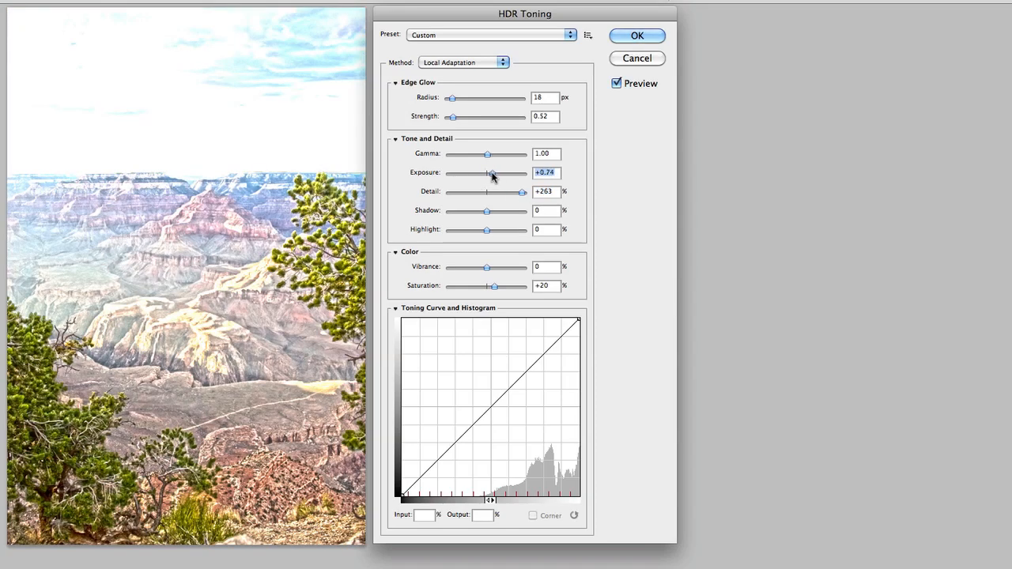
drag(491, 172, 484, 172)
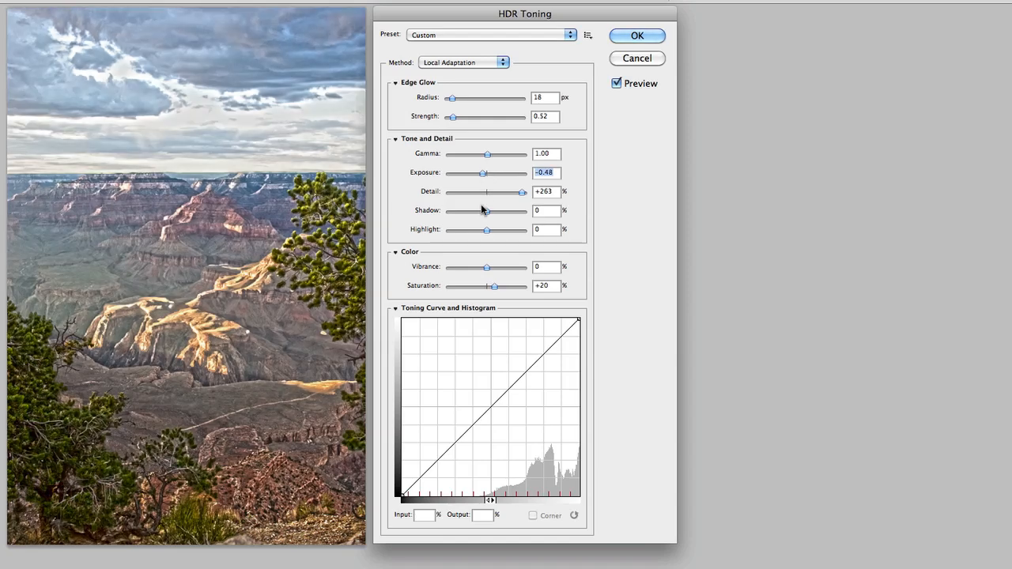
drag(486, 211, 444, 210)
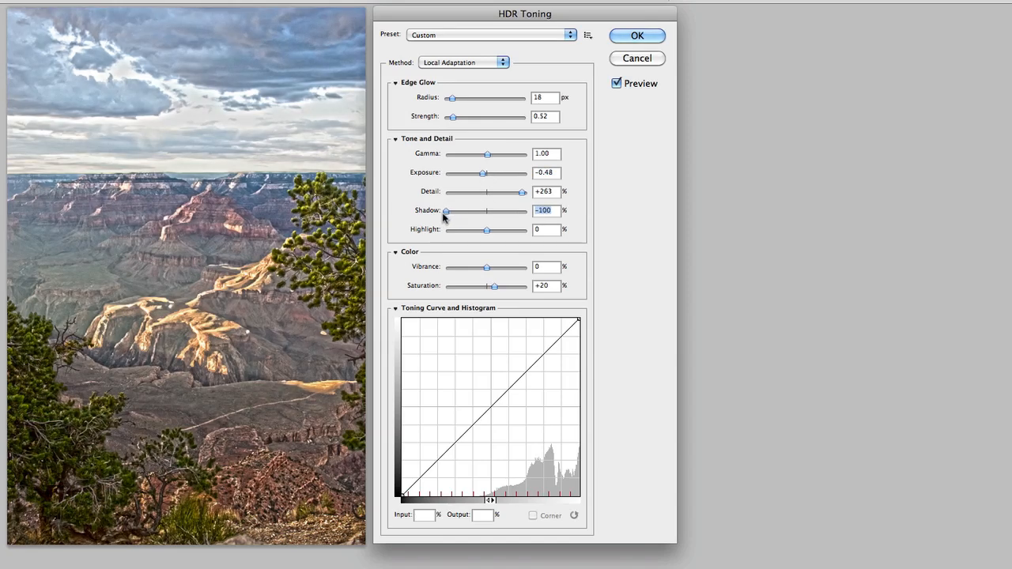
Lift Highlight, settling it around +22%.
drag(487, 230, 503, 230)
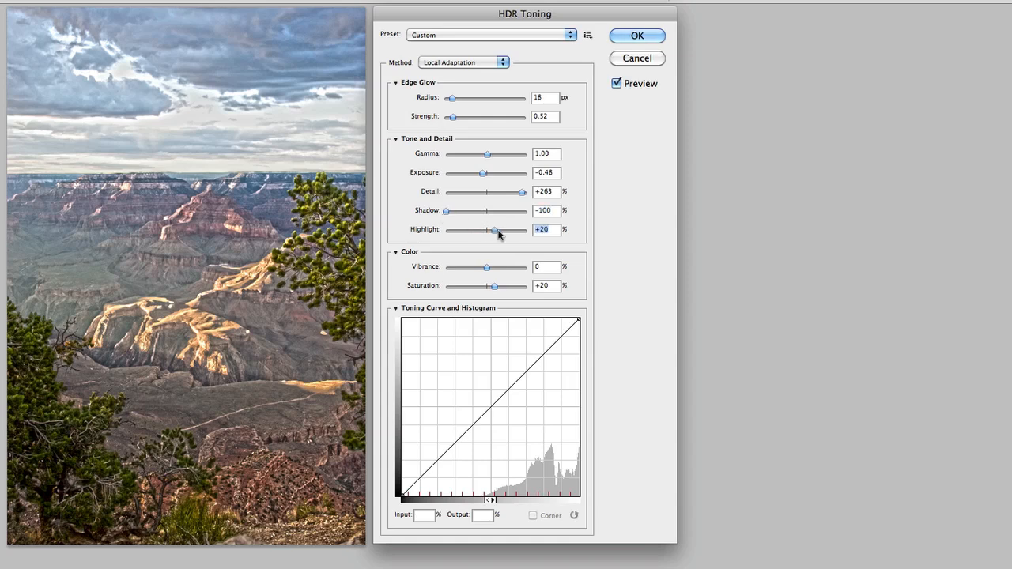
drag(491, 229, 515, 229)
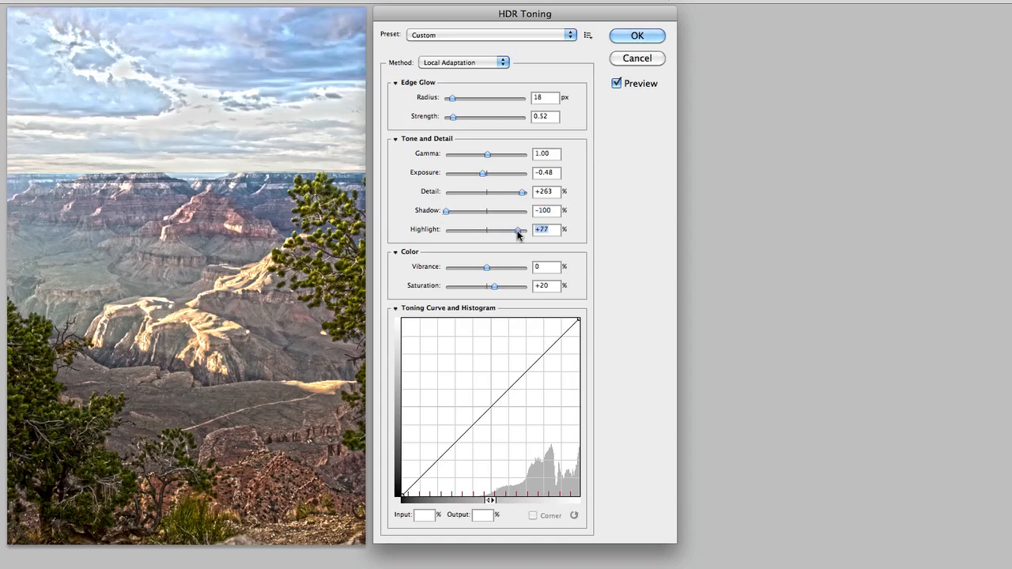
drag(518, 229, 493, 229)
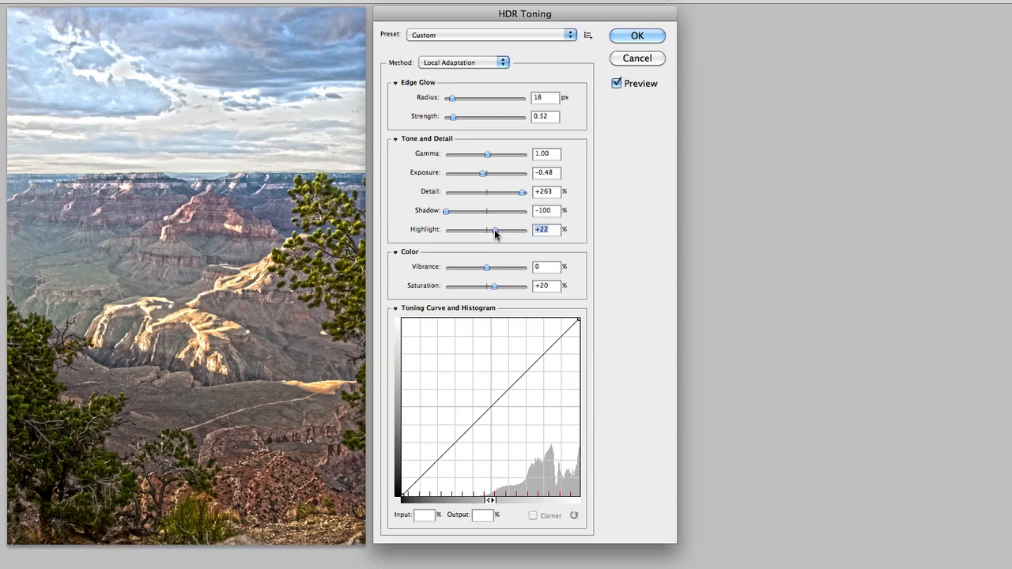
drag(496, 229, 494, 229)
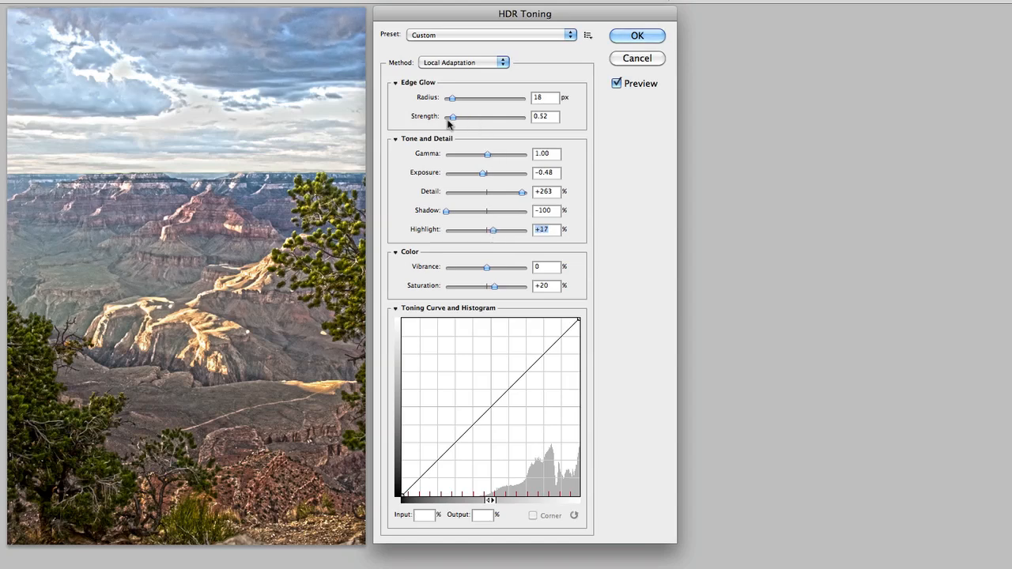
mouse_move(452, 117)
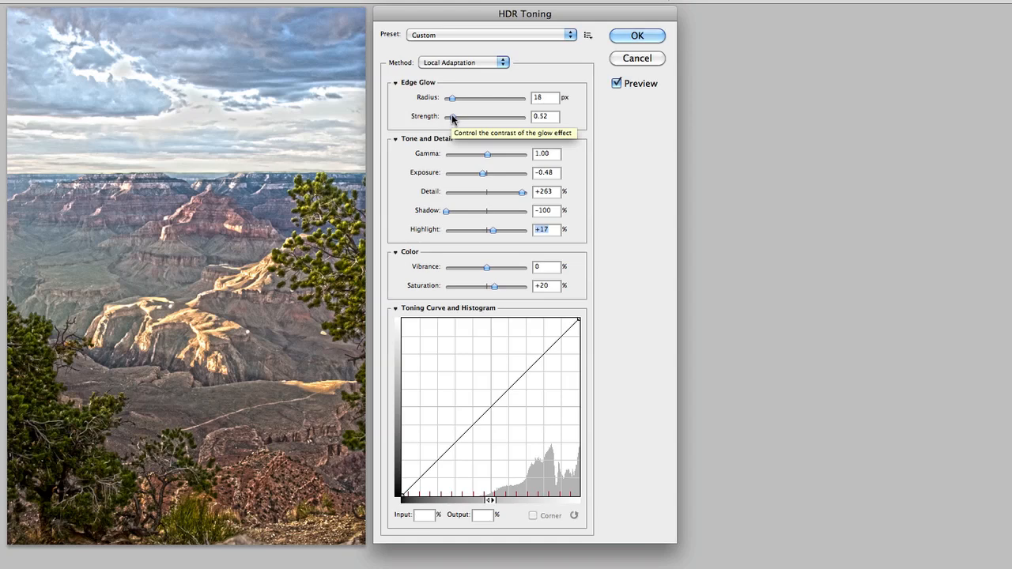
Set Edge Glow Strength to about 1.66 and widen its Radius past 22 px.
drag(449, 117, 491, 117)
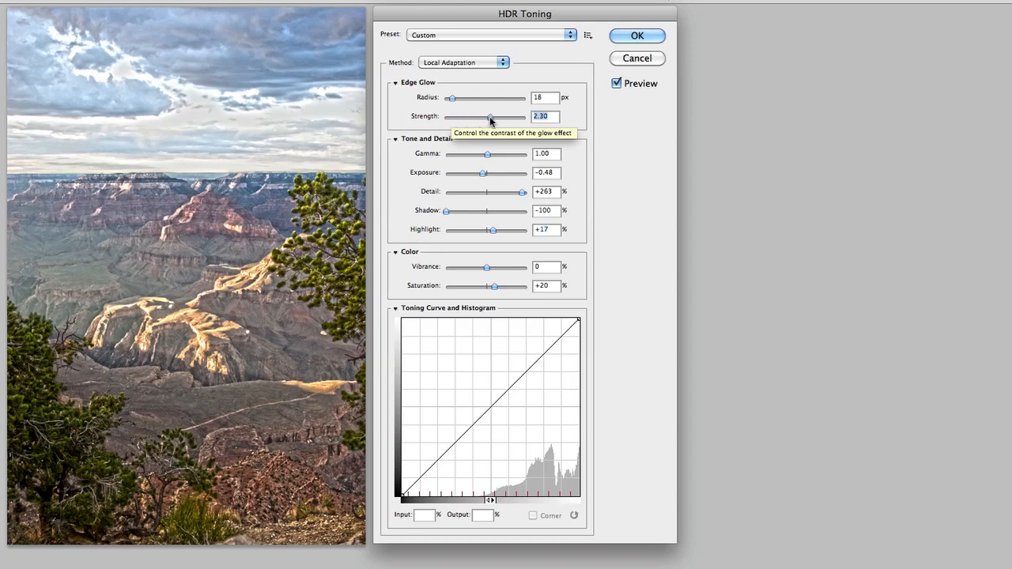
drag(492, 117, 483, 117)
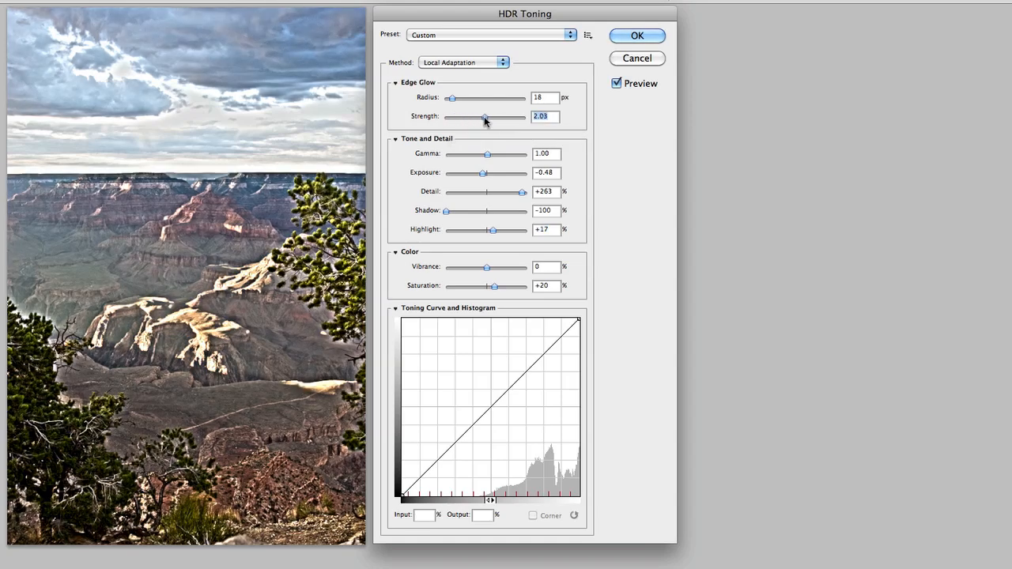
drag(484, 117, 474, 117)
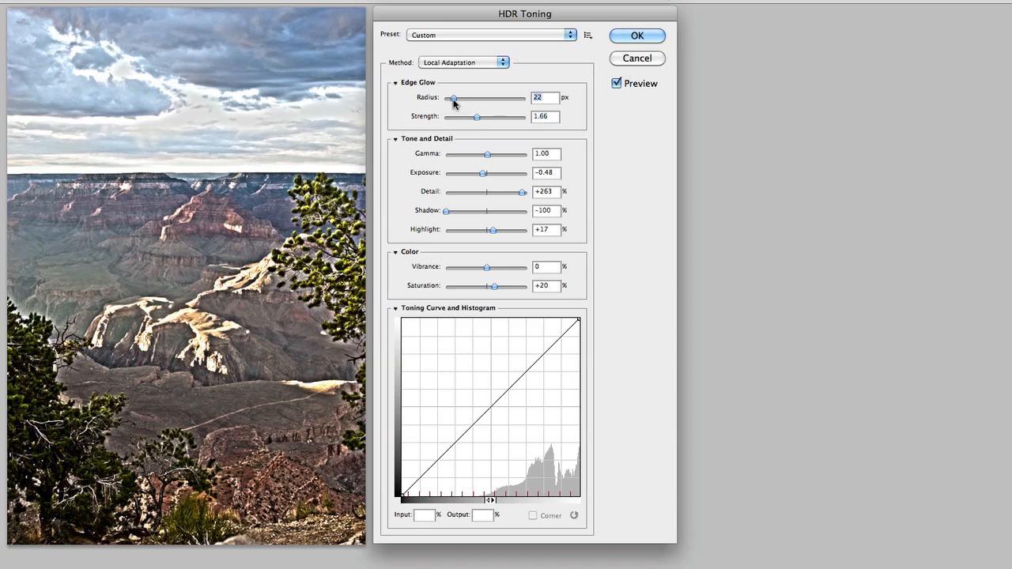
drag(452, 98, 458, 98)
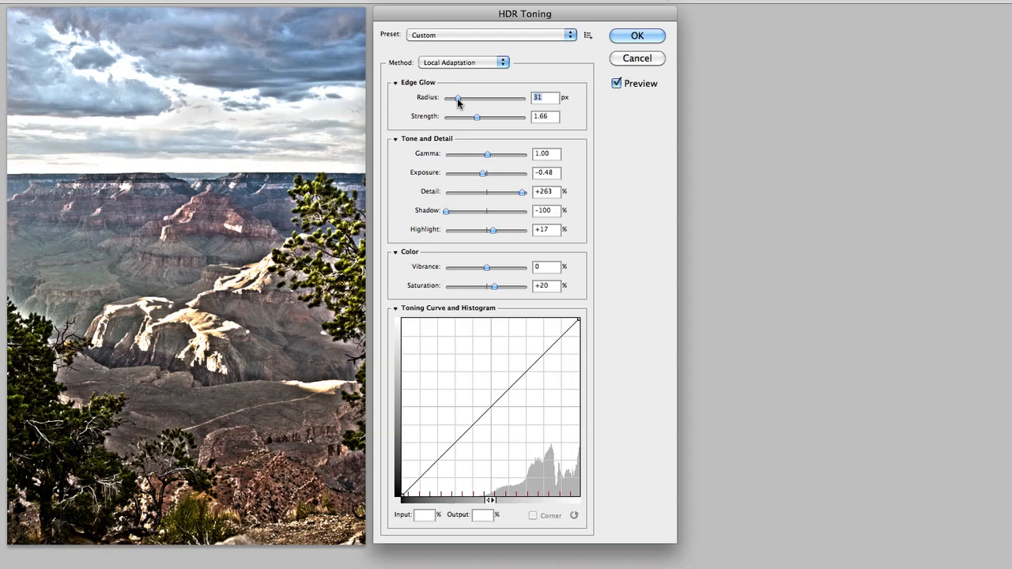
mouse_move(493, 285)
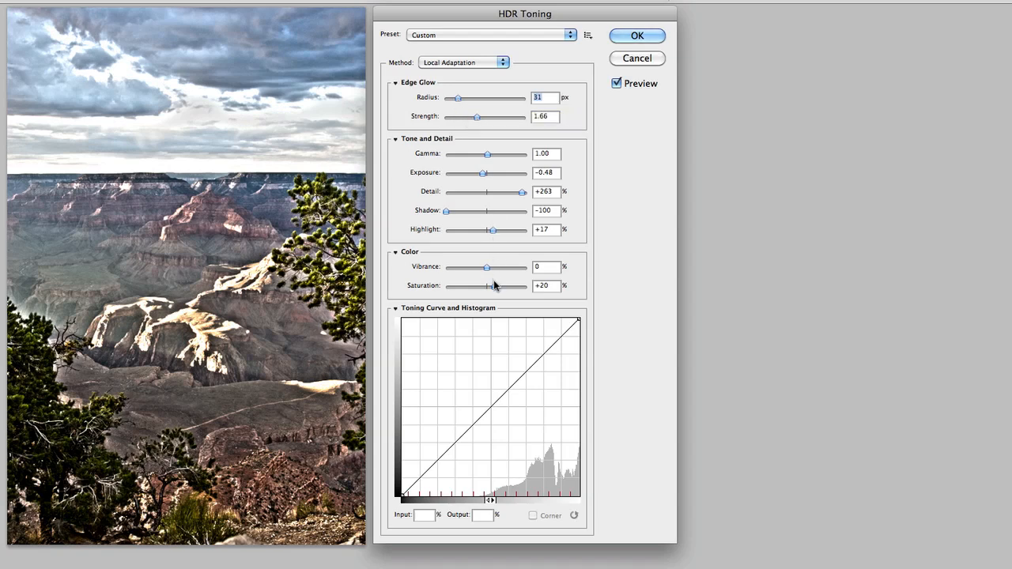
mouse_move(487, 270)
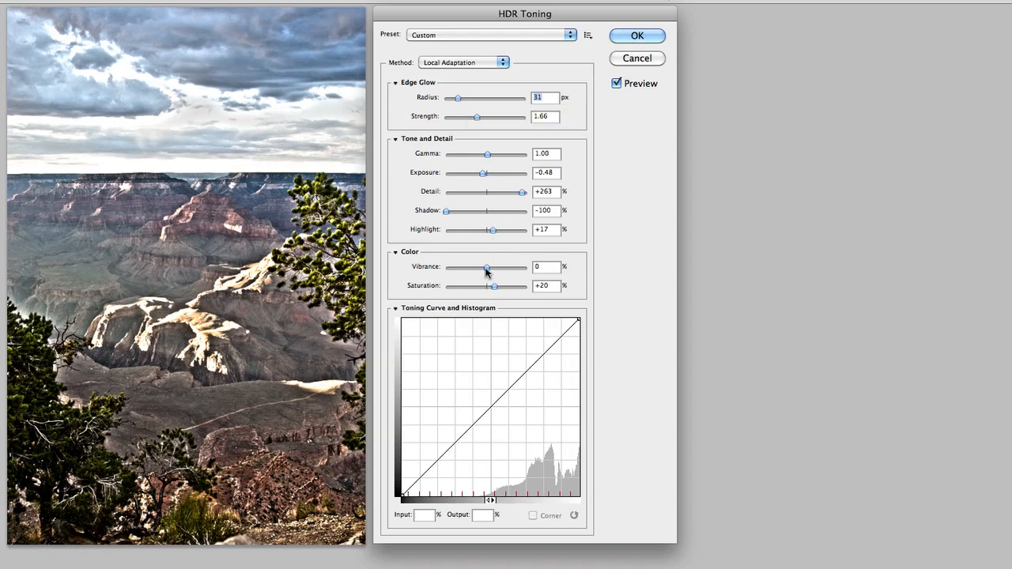
Push Vibrance near its maximum (~+98) and raise Saturation to about +34.
drag(487, 267, 519, 267)
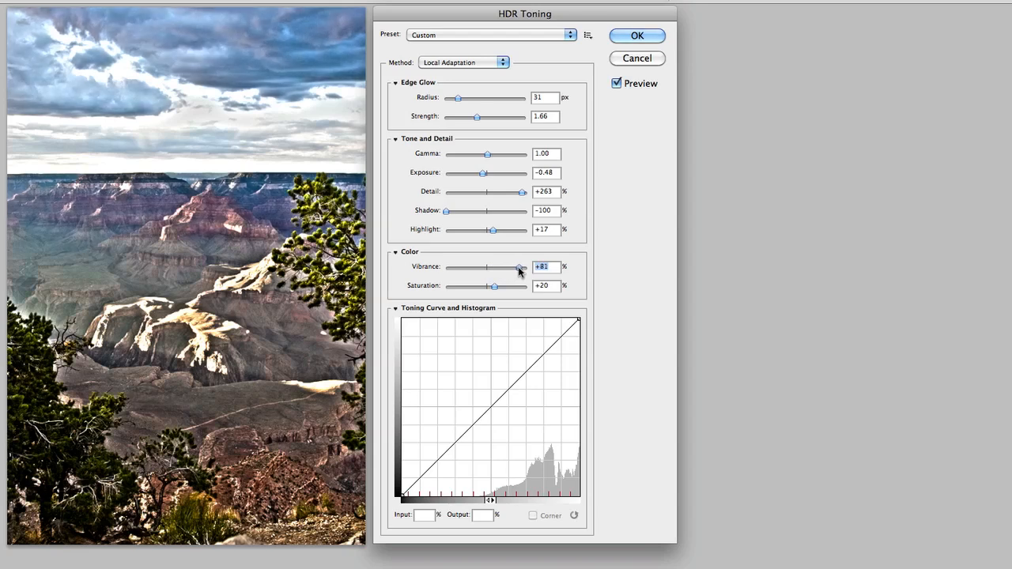
drag(519, 265, 525, 265)
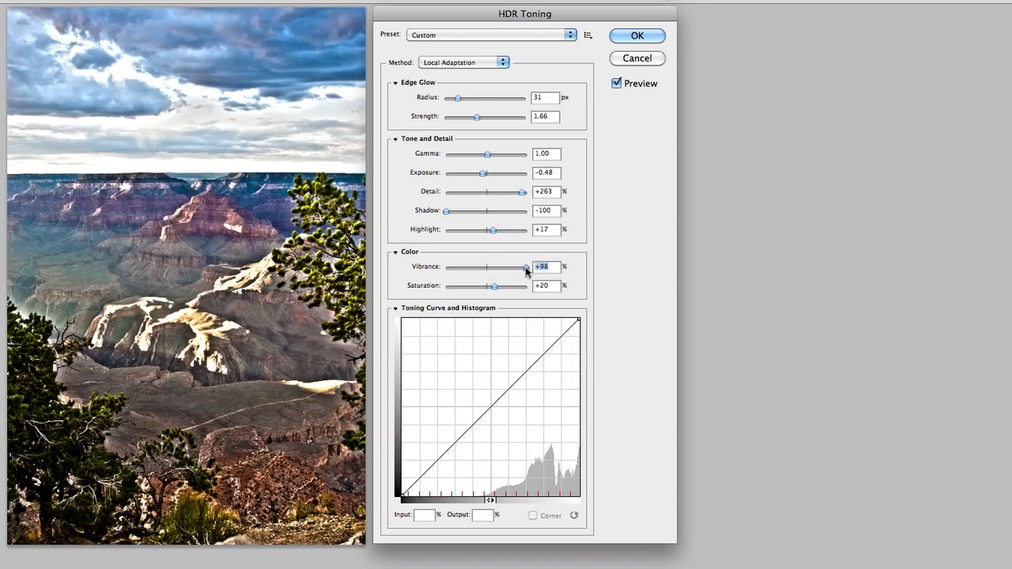
drag(491, 284, 495, 285)
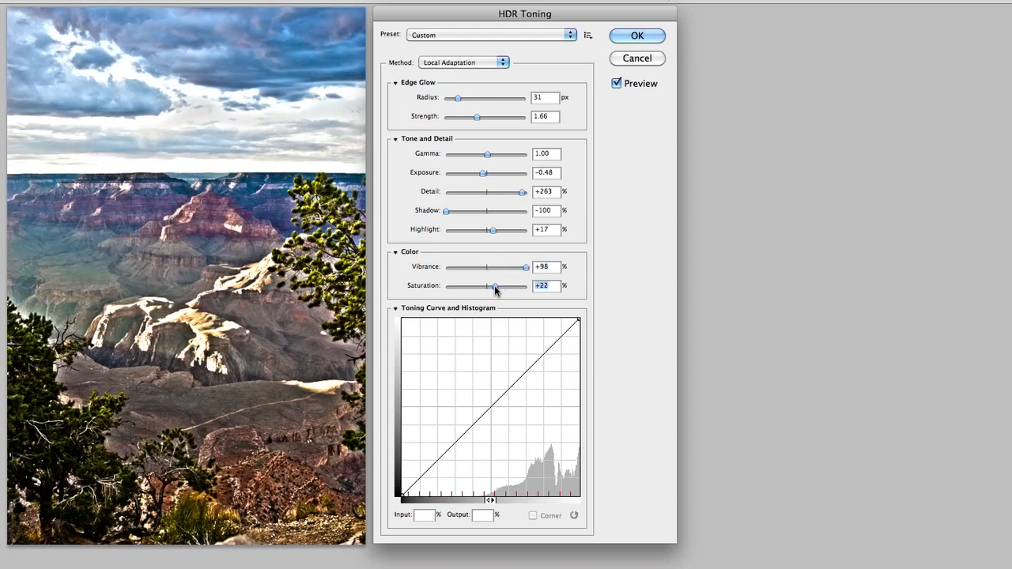
drag(495, 286, 504, 286)
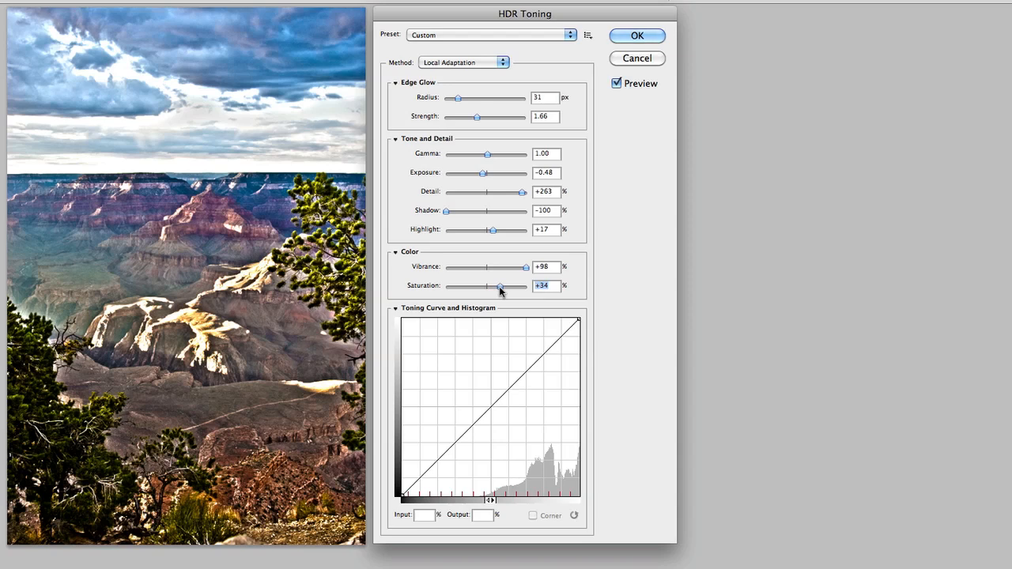
mouse_move(499, 288)
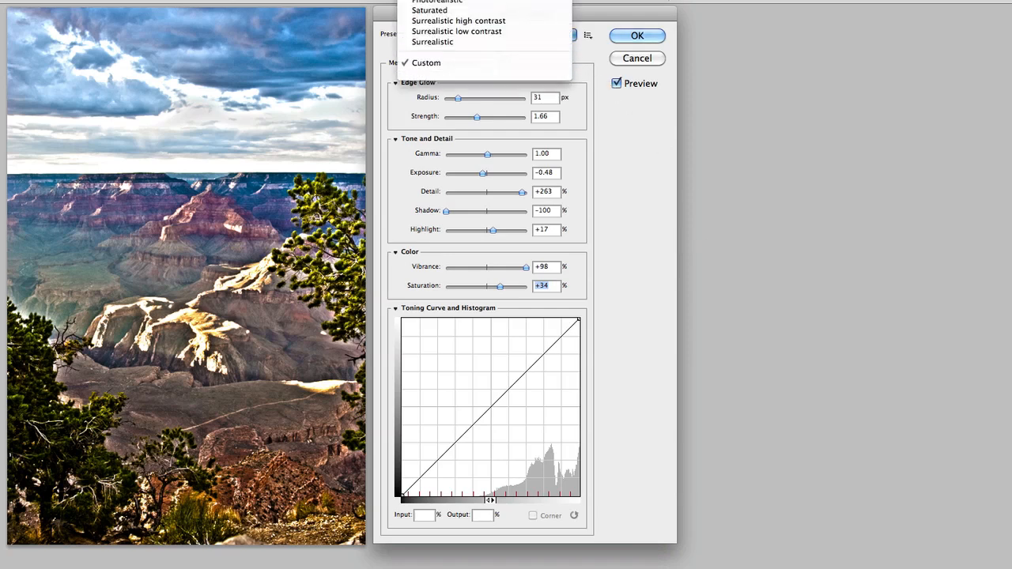
Try the Flat and Surrealistic presets, then settle on Monochromatic for a black-and-white canyon.
click(459, 31)
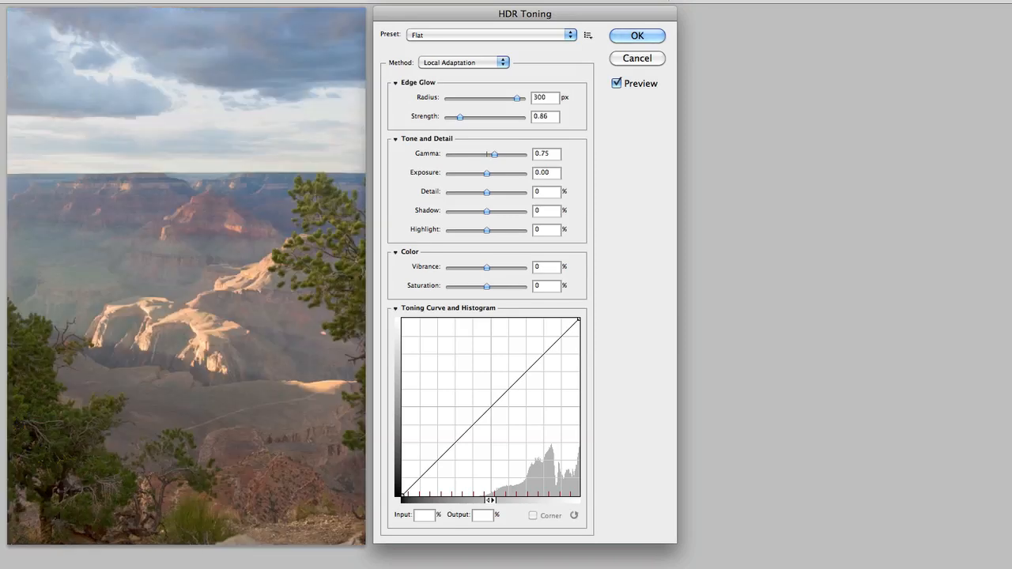
mouse_move(561, 66)
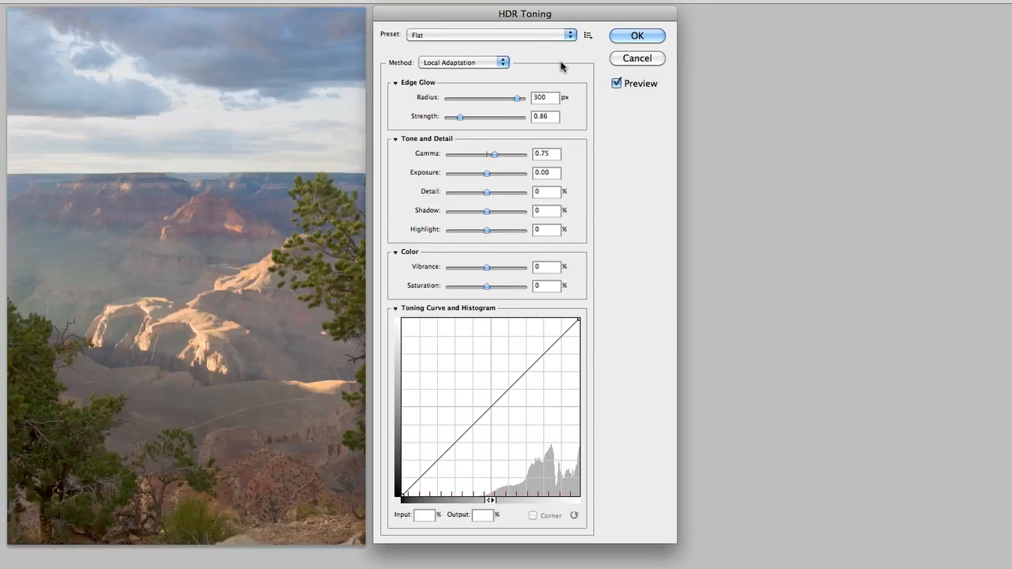
click(570, 35)
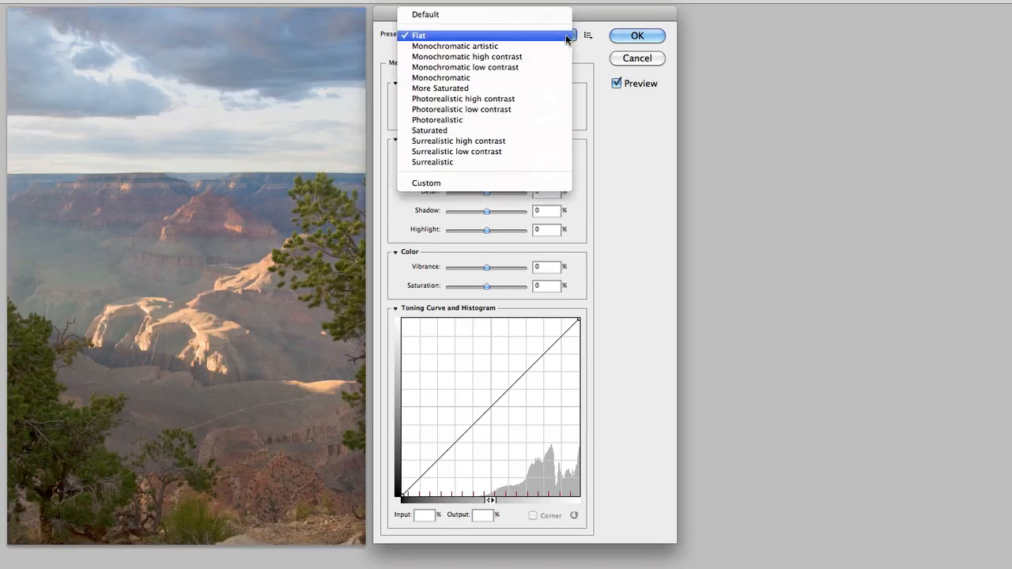
mouse_move(483, 141)
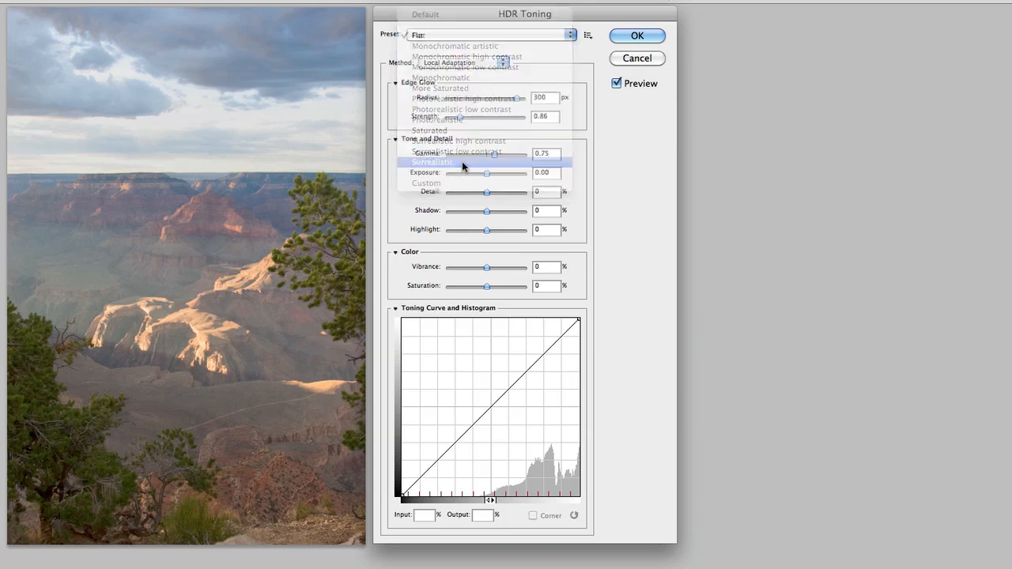
click(433, 162)
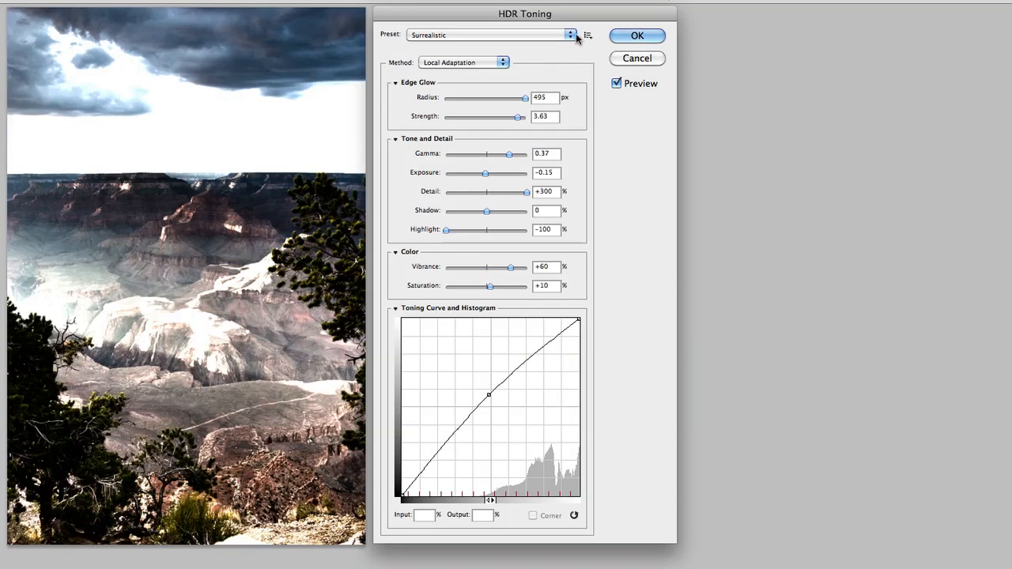
click(571, 35)
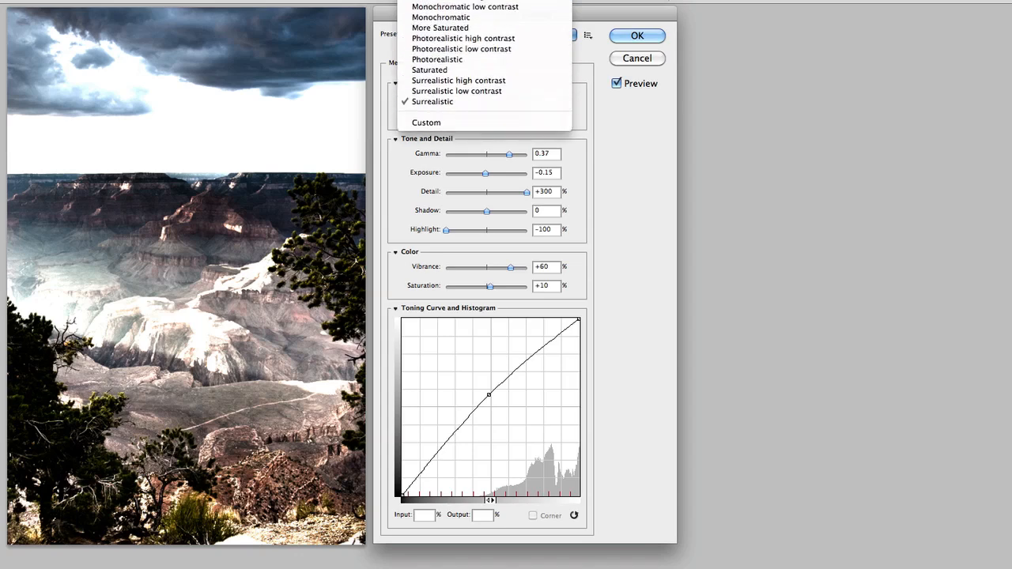
click(440, 16)
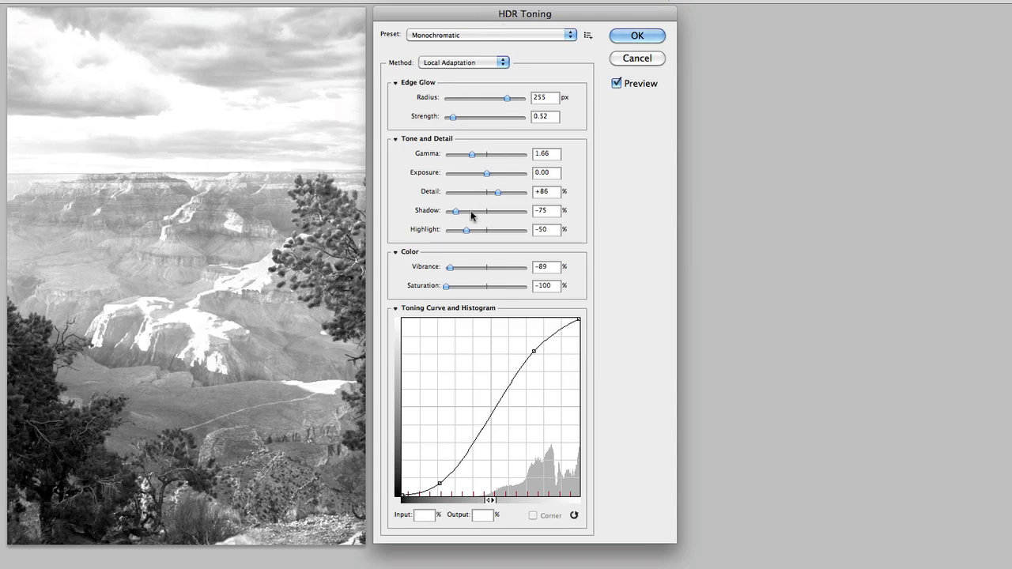
Deepen Shadow to about -97%, push Detail to its maximum (~+243) and lower Exposure to around -0.26.
drag(455, 210, 446, 210)
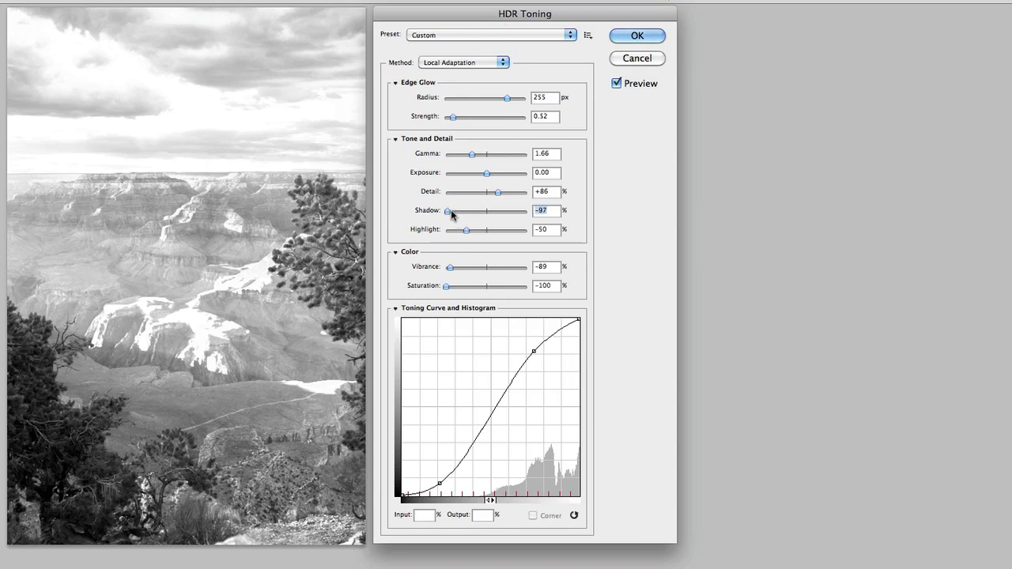
drag(484, 191, 501, 192)
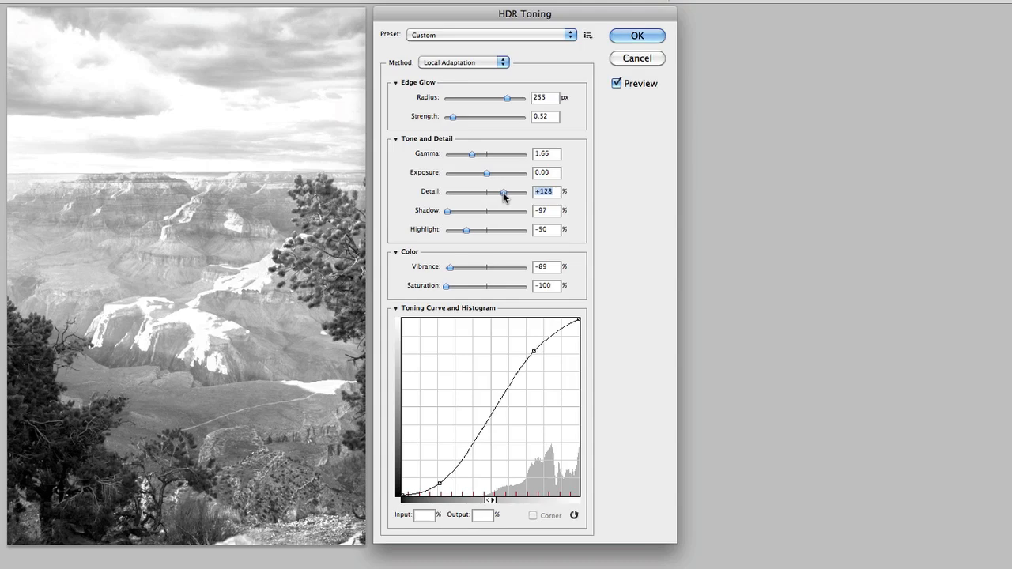
drag(503, 191, 506, 191)
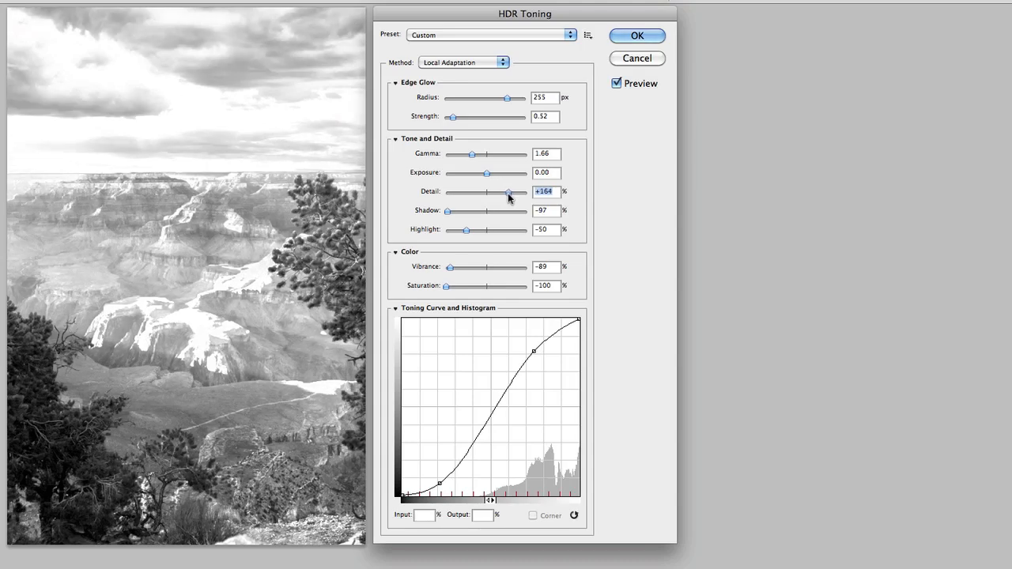
drag(508, 192, 518, 193)
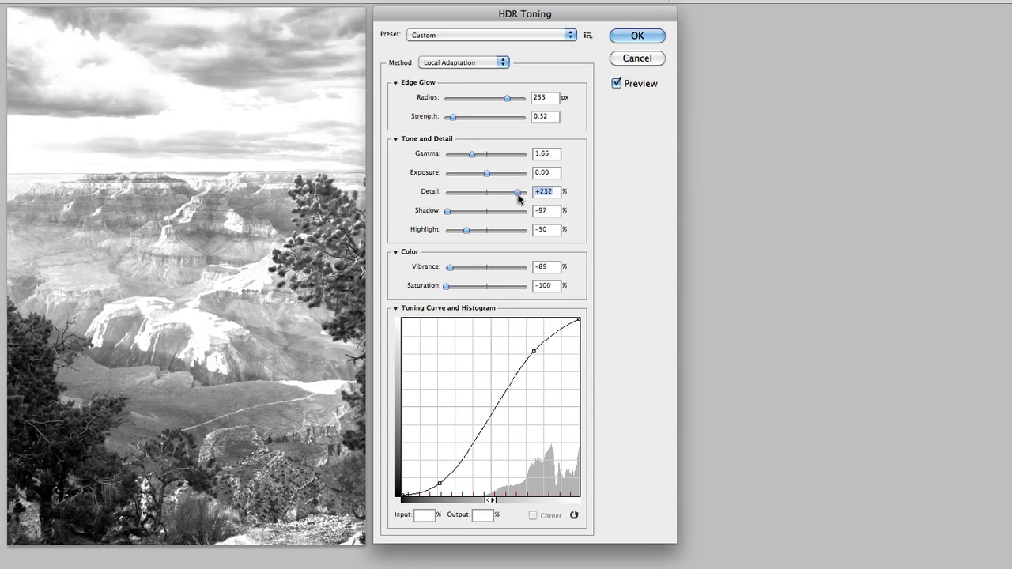
drag(503, 193, 518, 193)
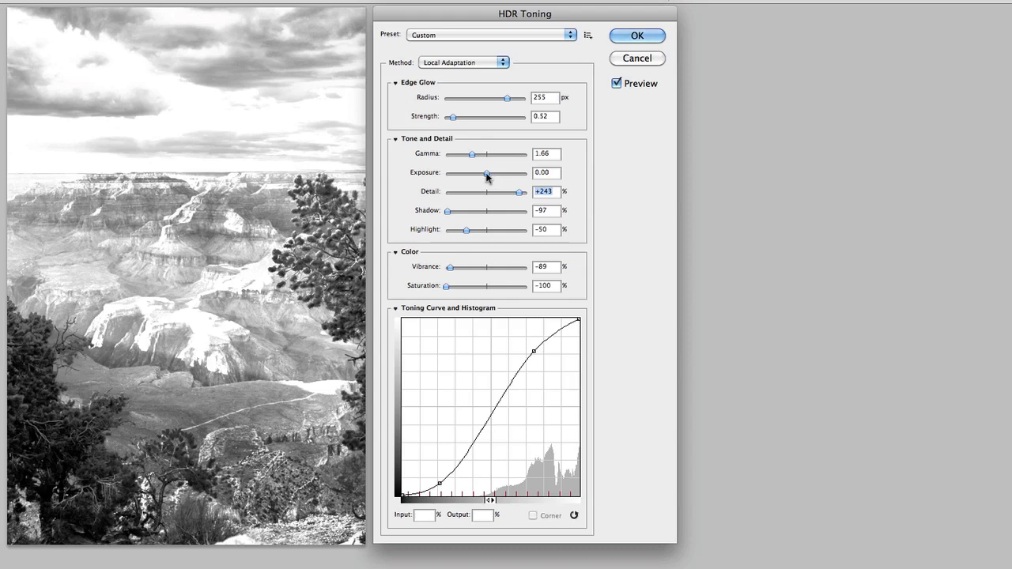
drag(487, 173, 479, 172)
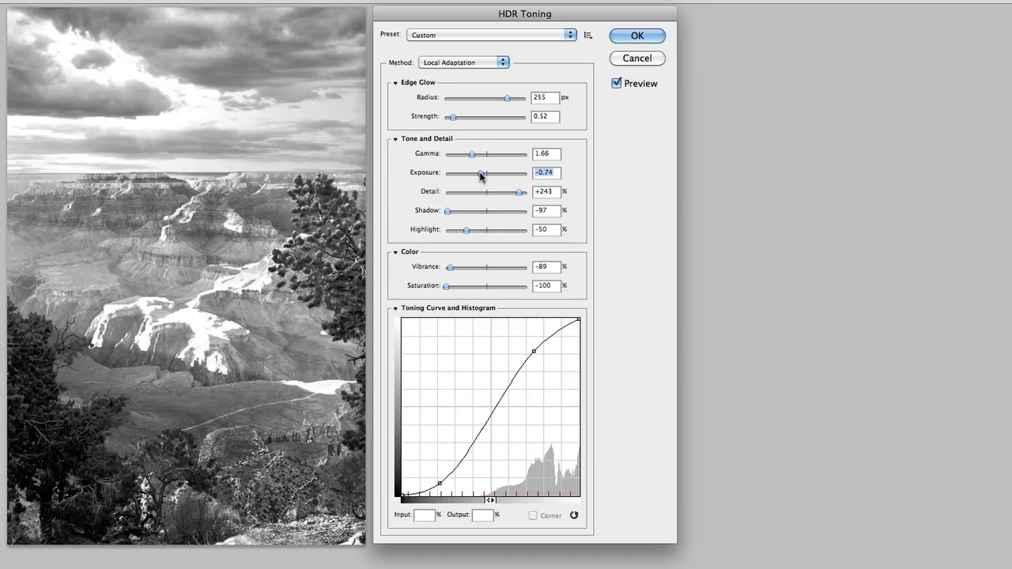
drag(482, 172, 474, 172)
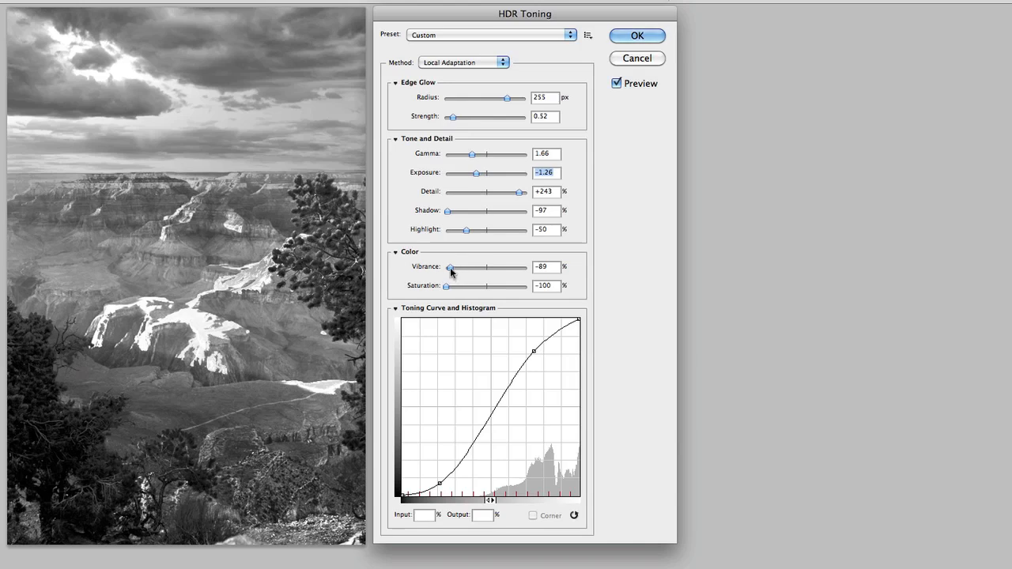
Bring faint colour back with Vibrance near +48 and Saturation around -69.
drag(449, 267, 471, 267)
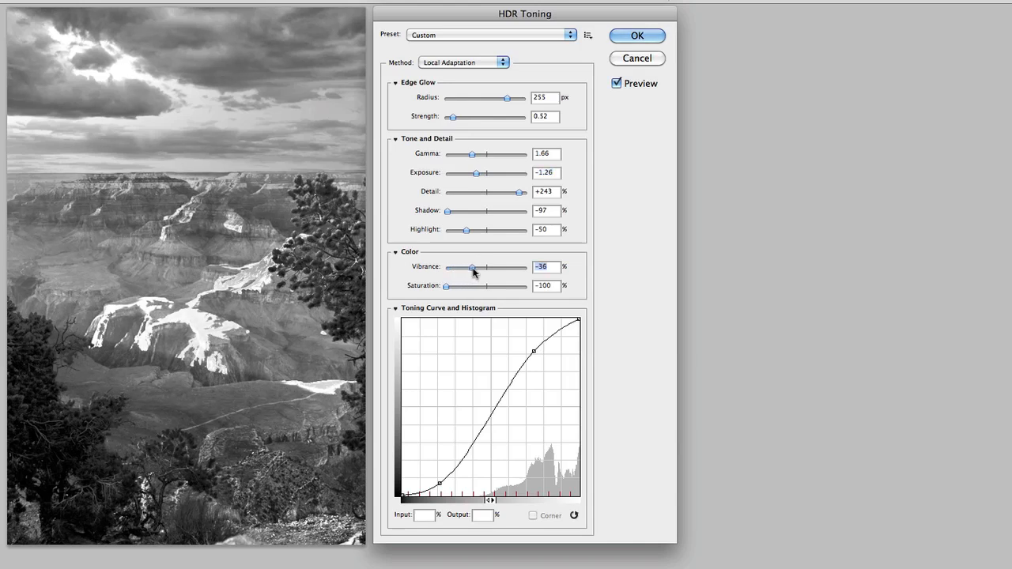
drag(471, 265, 497, 265)
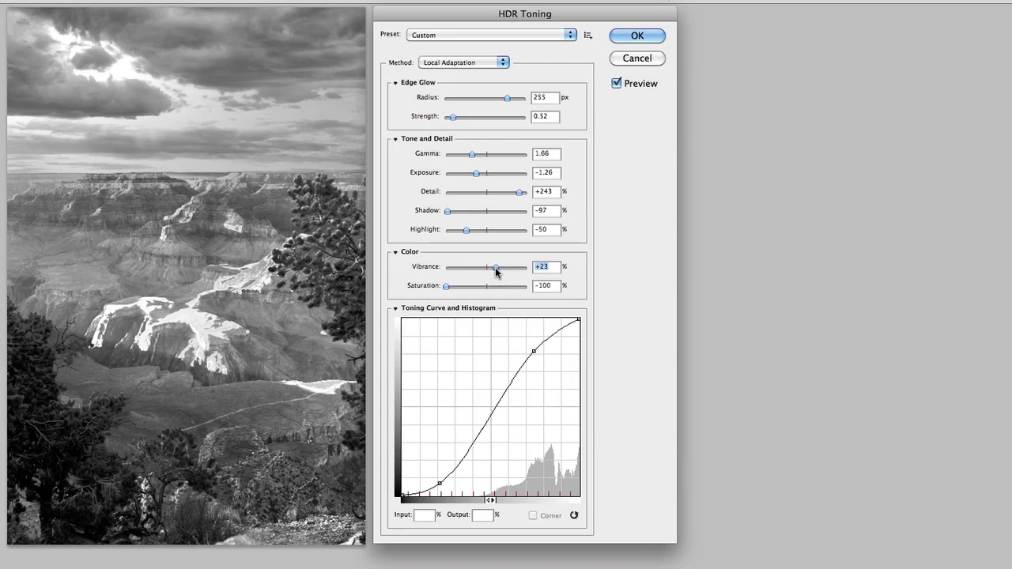
drag(446, 285, 453, 285)
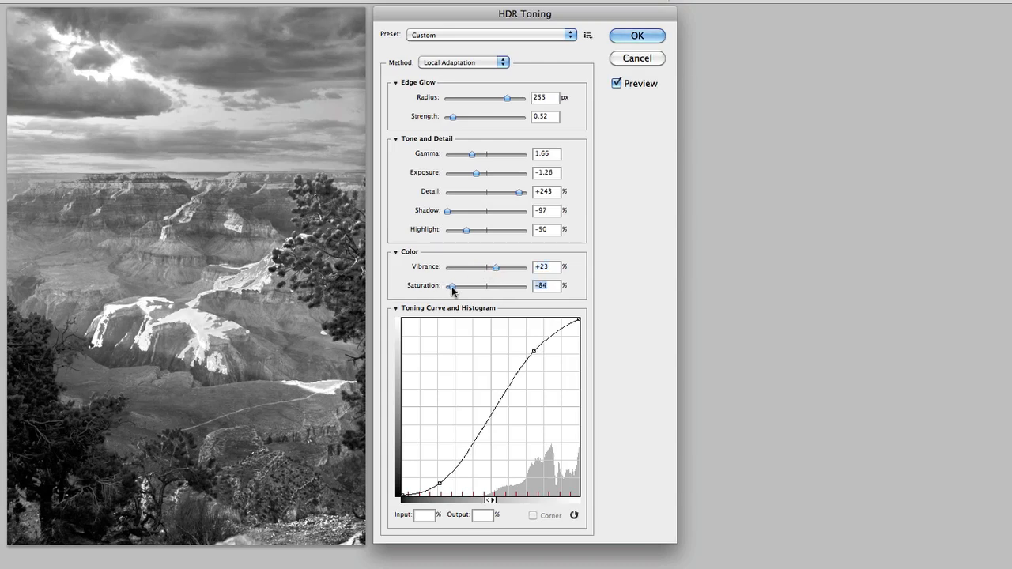
drag(452, 284, 459, 285)
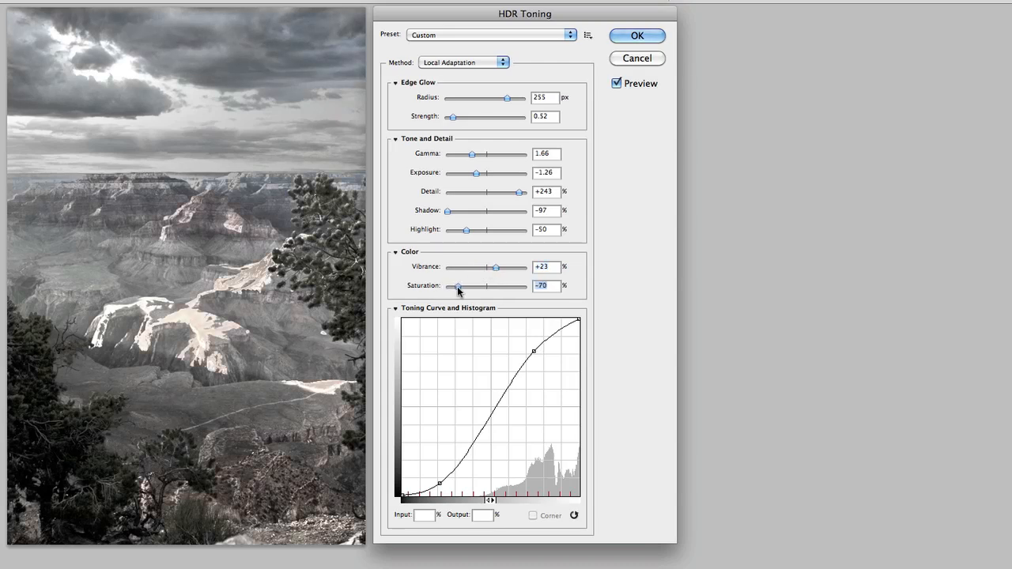
drag(496, 266, 506, 265)
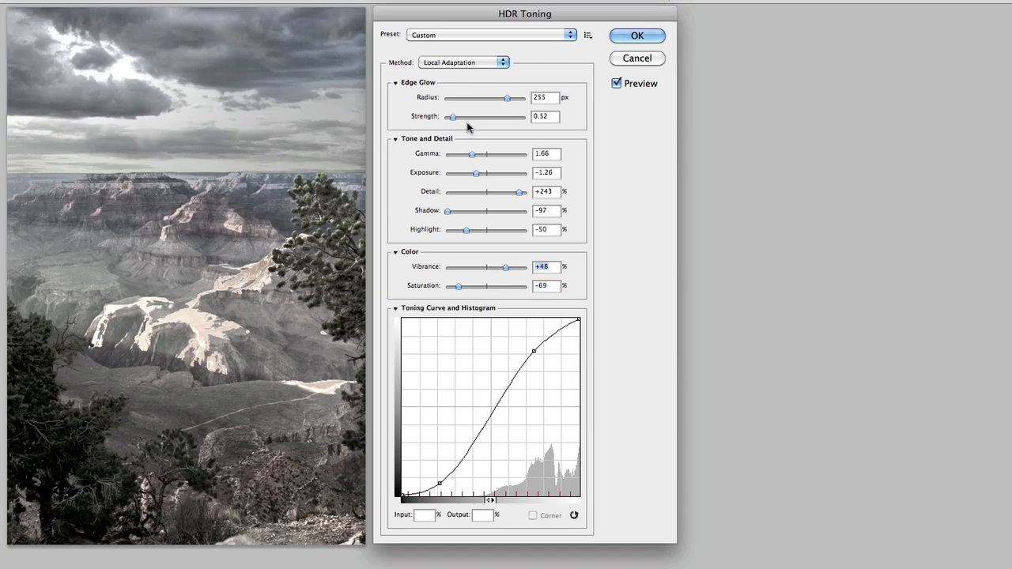
Shrink Edge Glow Radius to about 25 px and raise Strength to 1.66.
drag(504, 98, 465, 98)
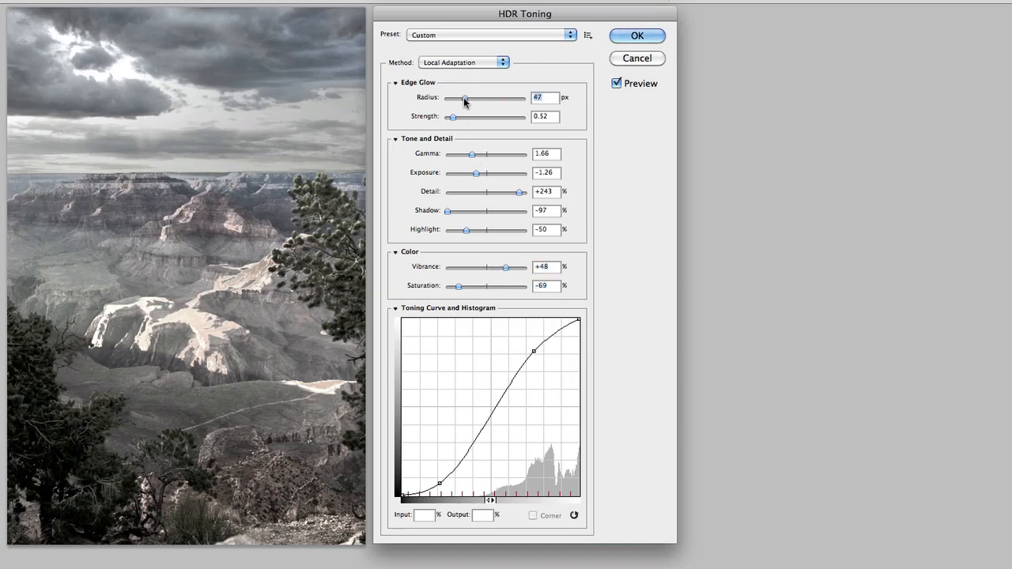
drag(465, 98, 430, 98)
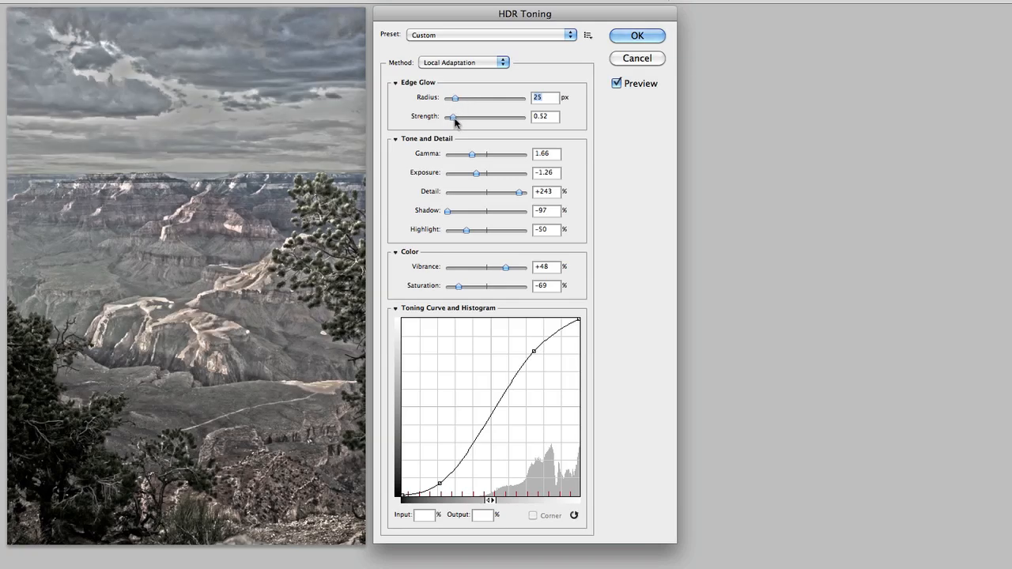
drag(450, 117, 474, 117)
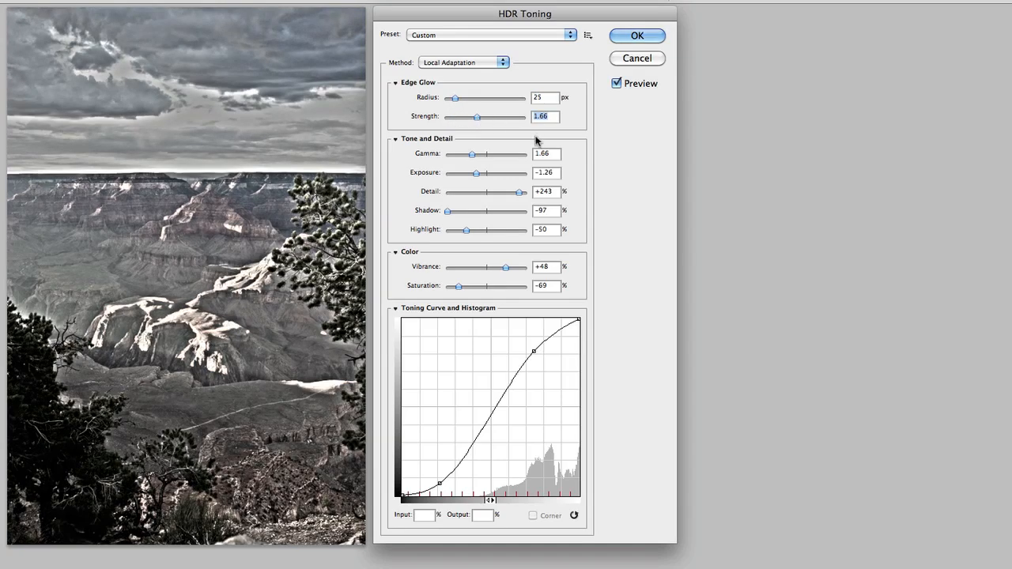